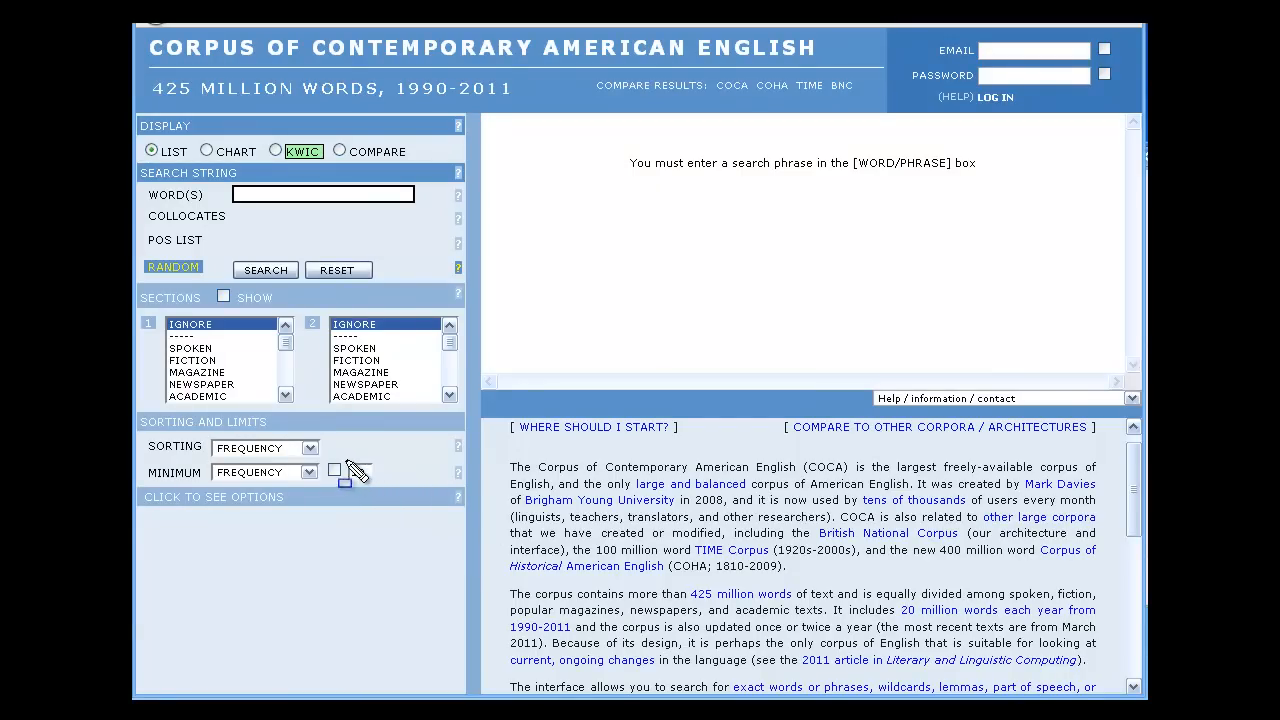
Enable the minimum frequency limit with a threshold of 10.
click(356, 472)
text(10)
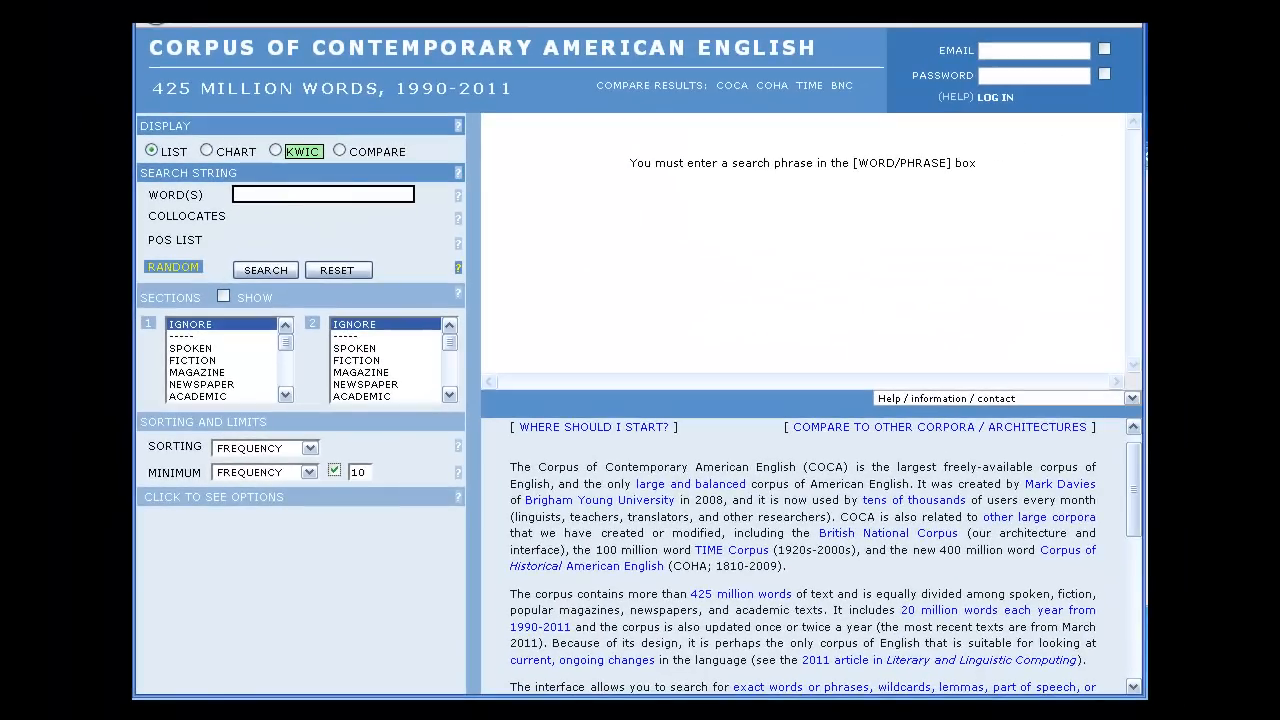
Search 'run to the bank', retry without the minimum limit, then reset the form to defaults.
text(run to the bank)
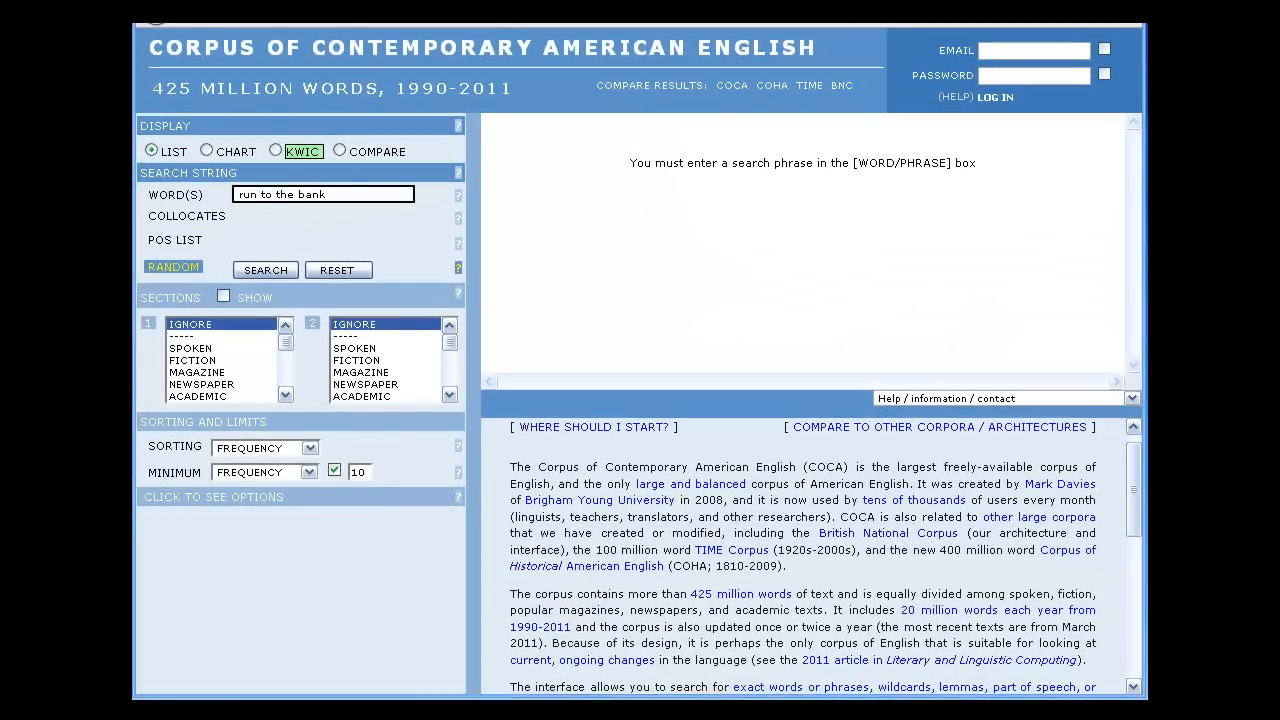
mouse_move(676, 308)
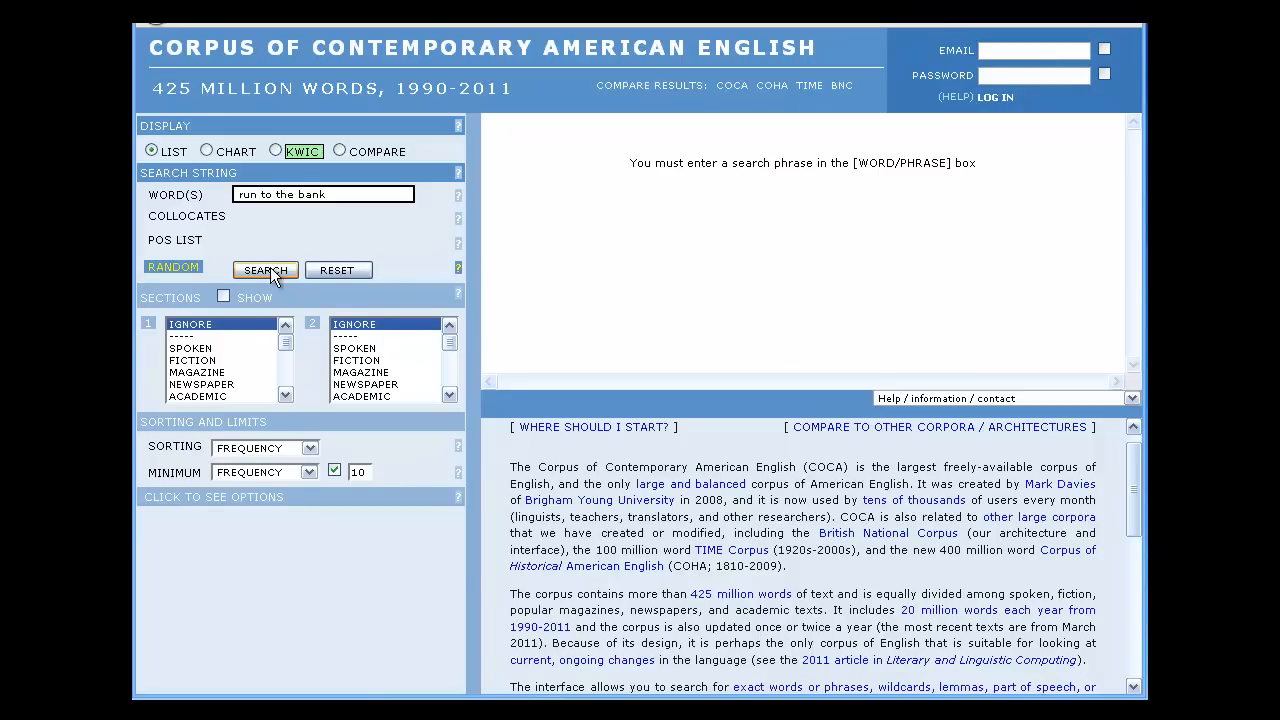
click(264, 270)
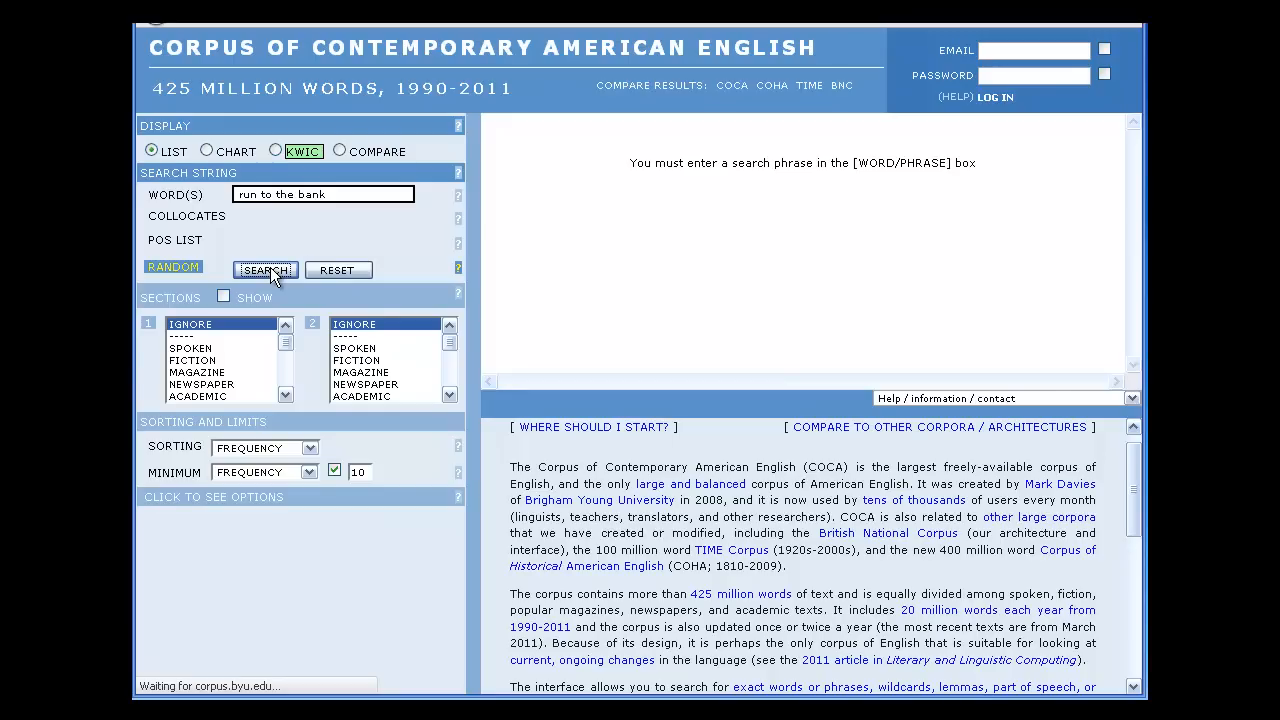
click(264, 270)
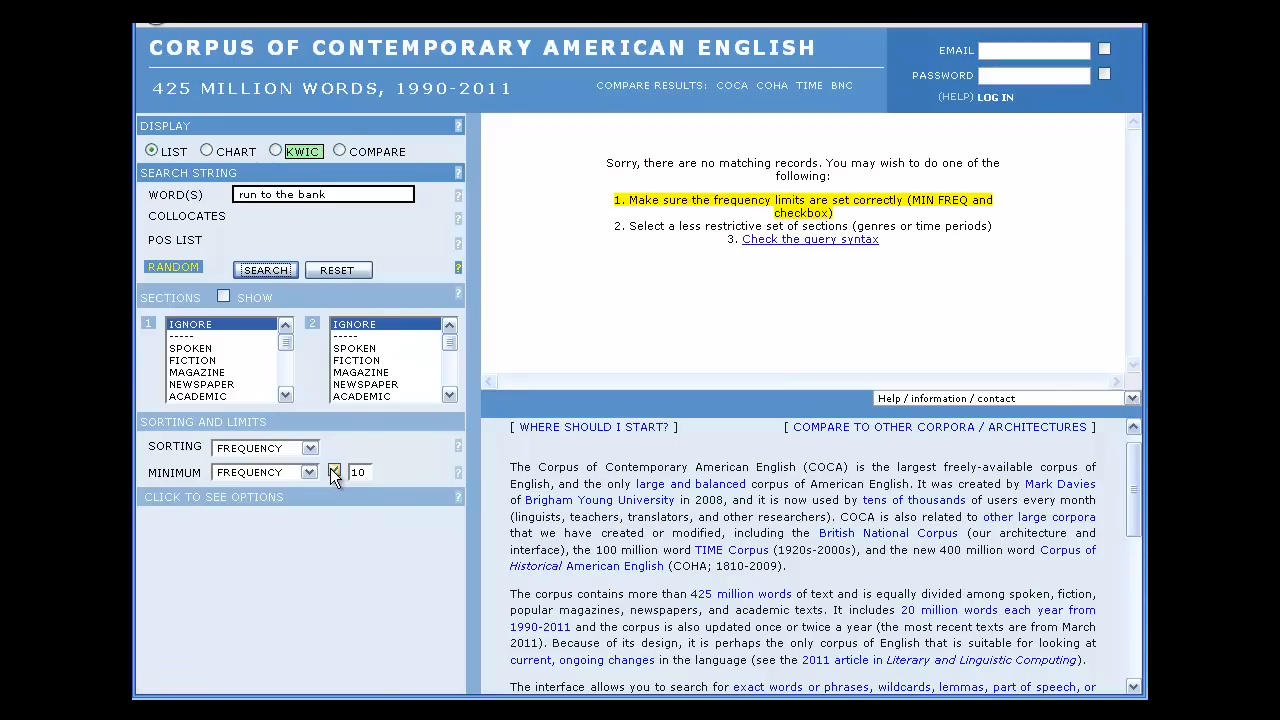
click(264, 270)
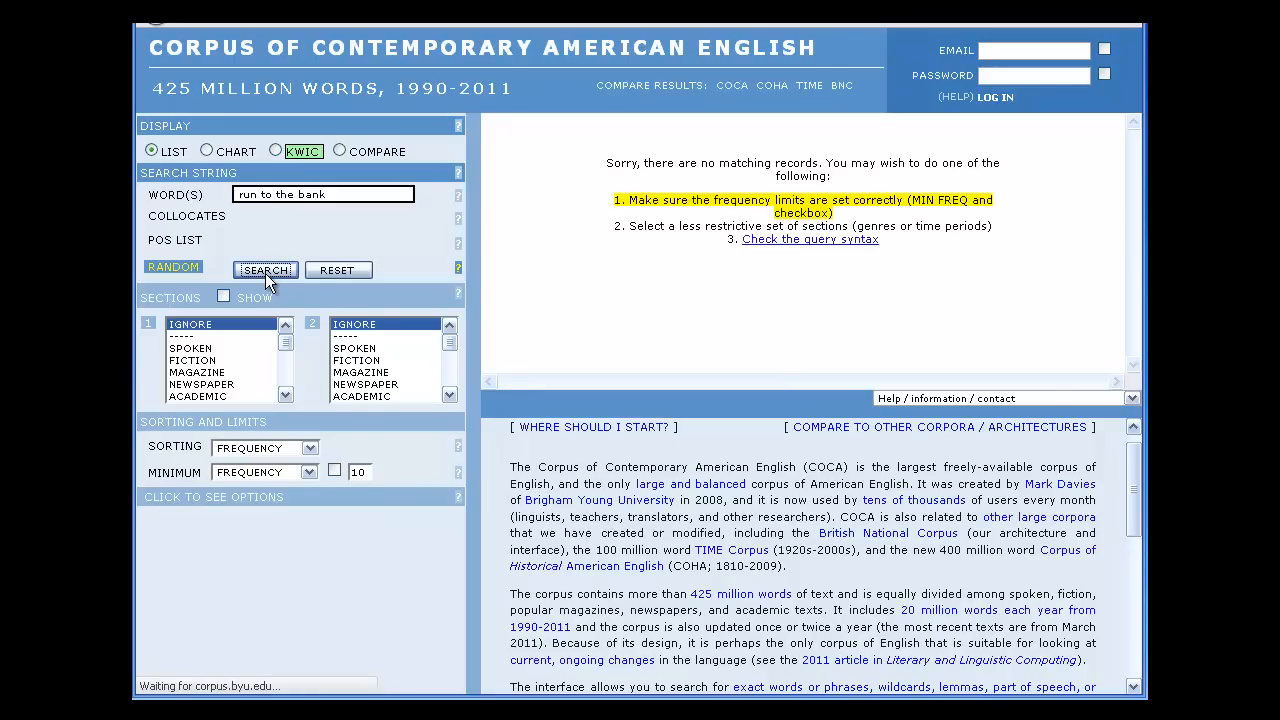
click(264, 270)
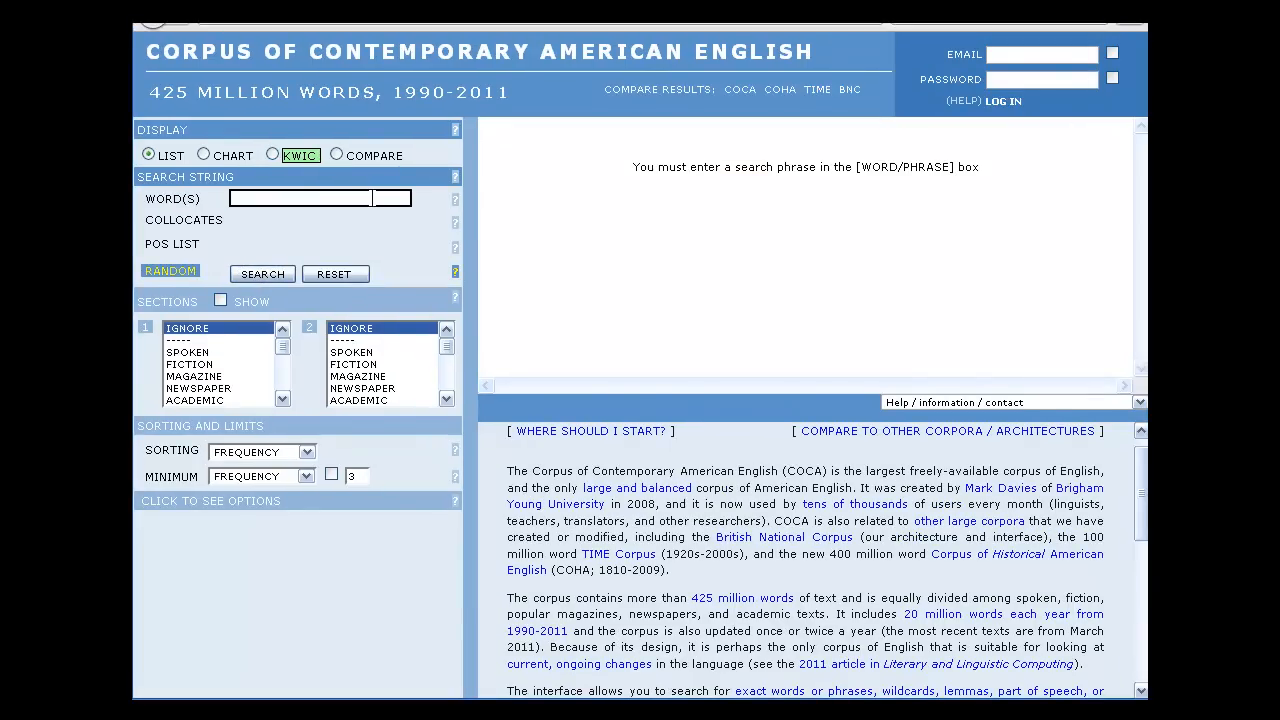
Search collocates of 'run to' with '*' wildcard, 4/4 span, sorted by Mutual Info minimum 3.
text(run to)
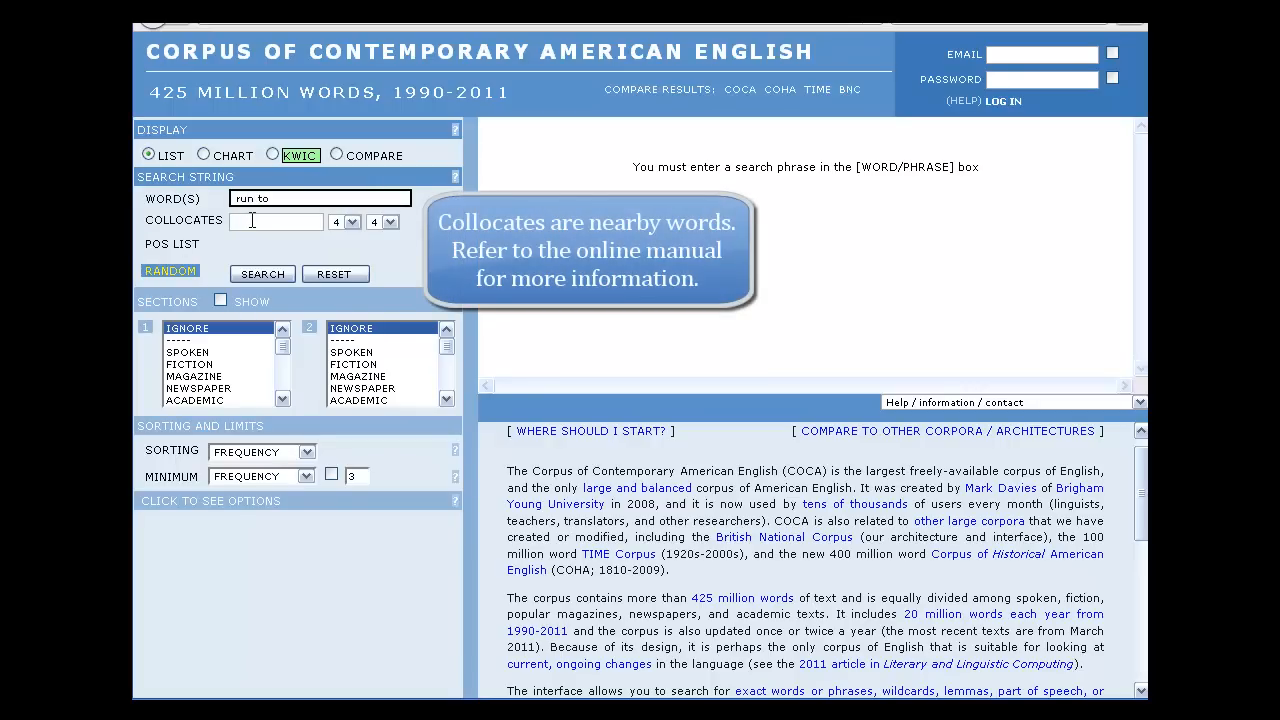
text(*)
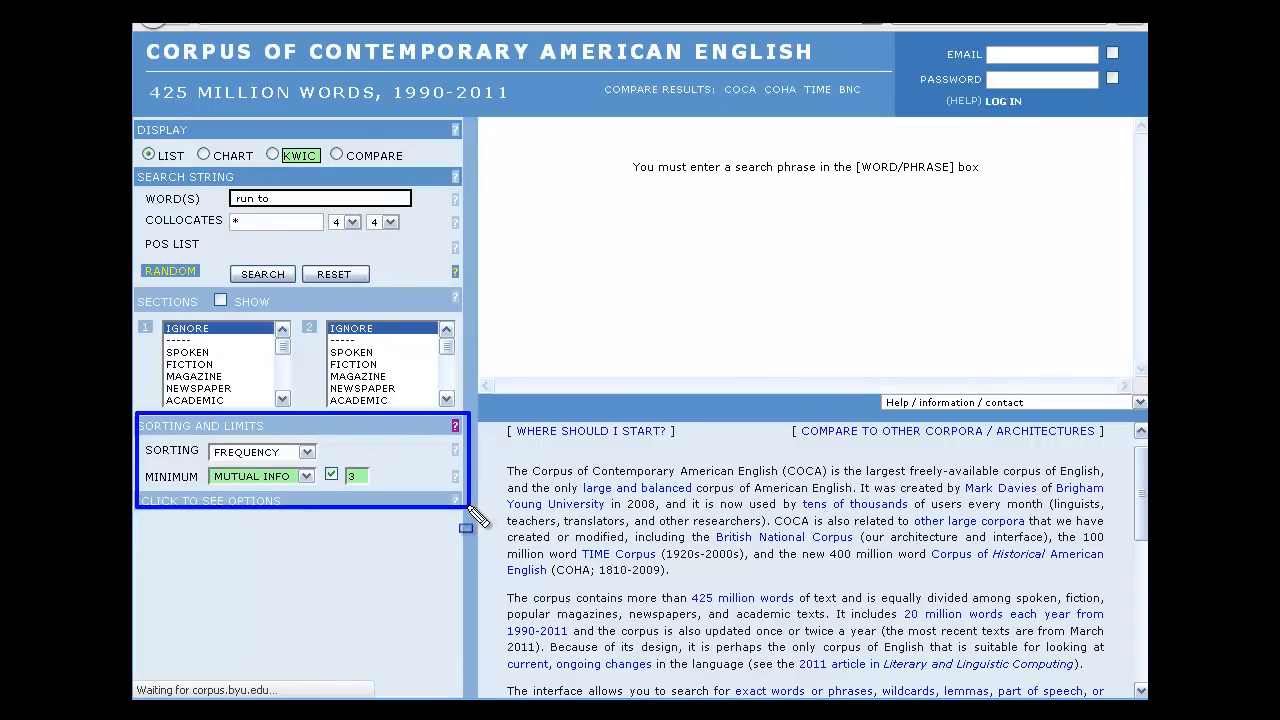
click(262, 272)
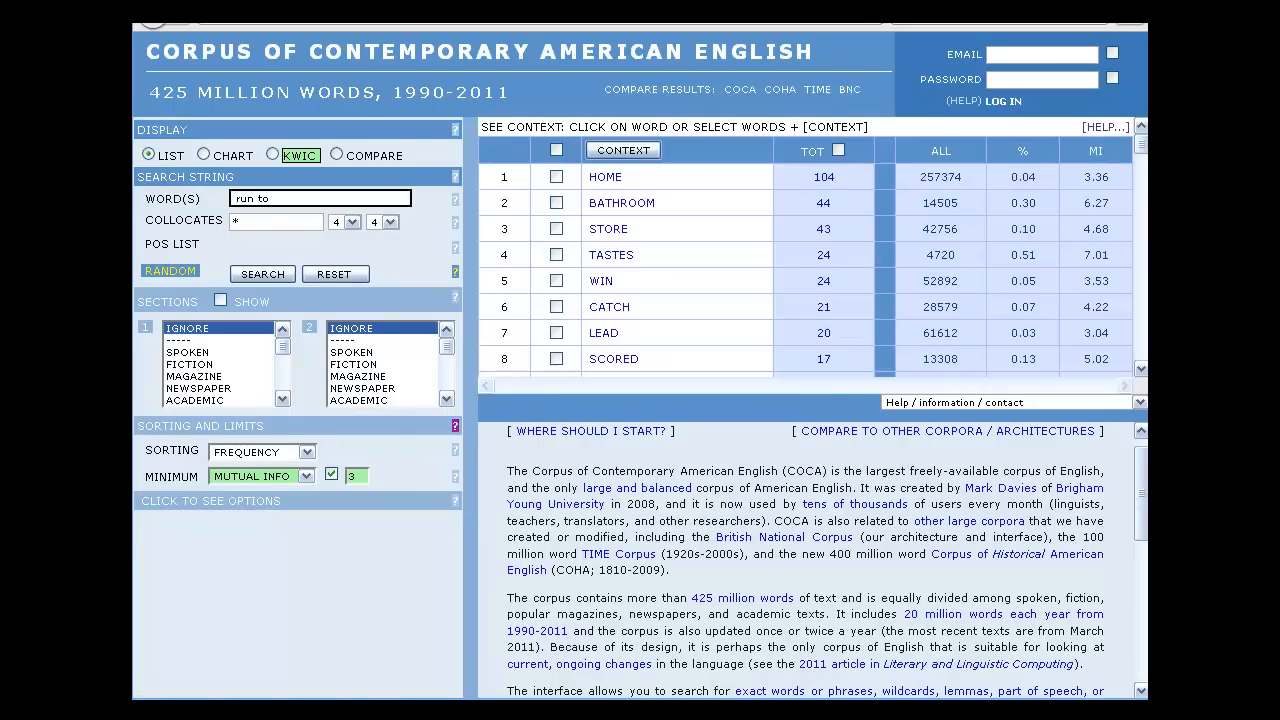